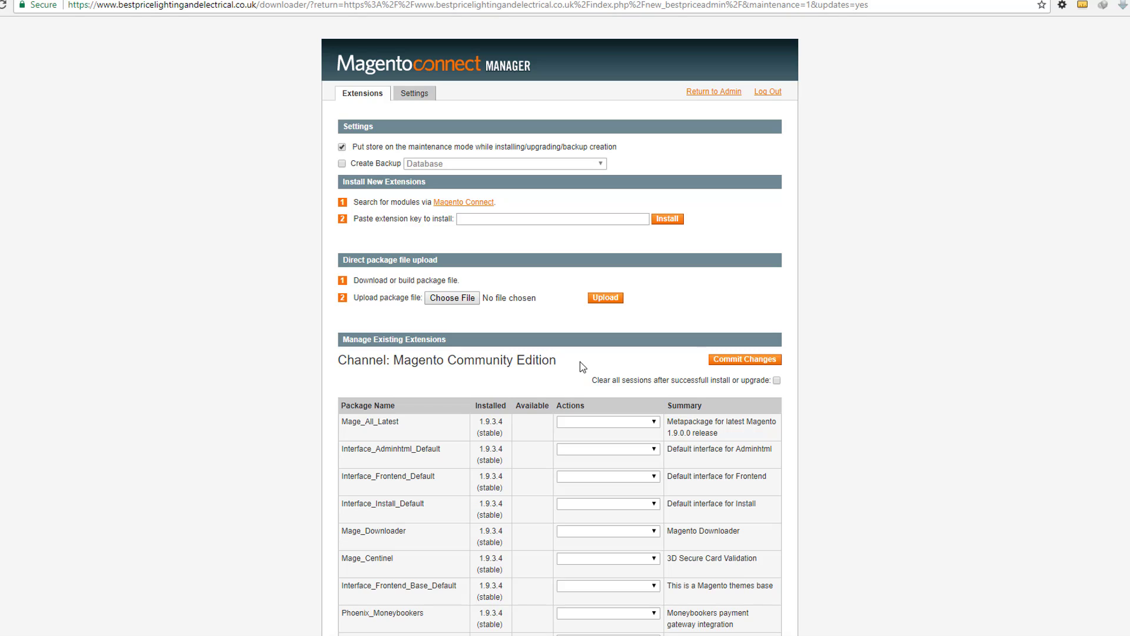
{"action": "mouse_move", "coordinate": [251, 290]}
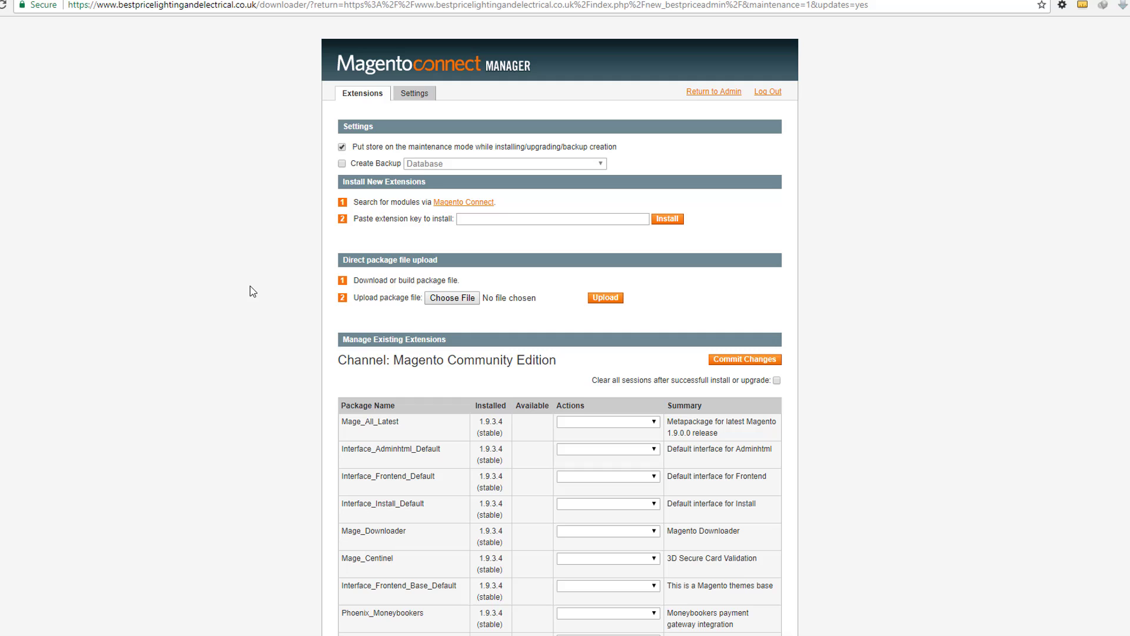
- Review the installed extensions list down to Mage_All_Latest, then go to the cPanel dashboard
{"action": "scroll", "scroll_direction": "down", "scroll_amount": 3}
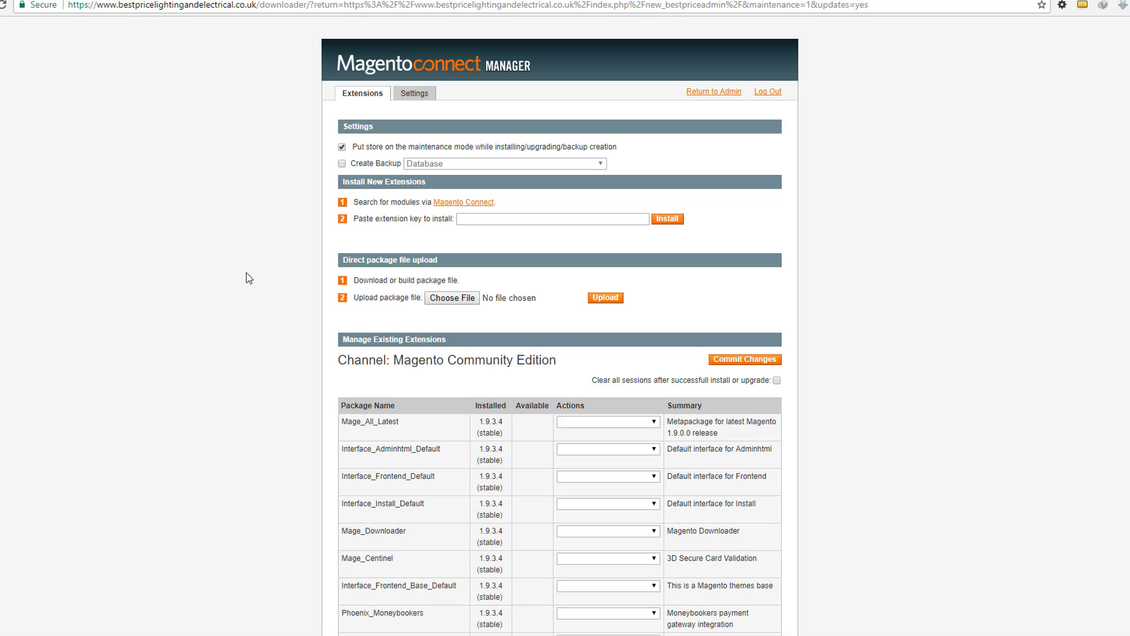
{"action": "mouse_move", "coordinate": [245, 200]}
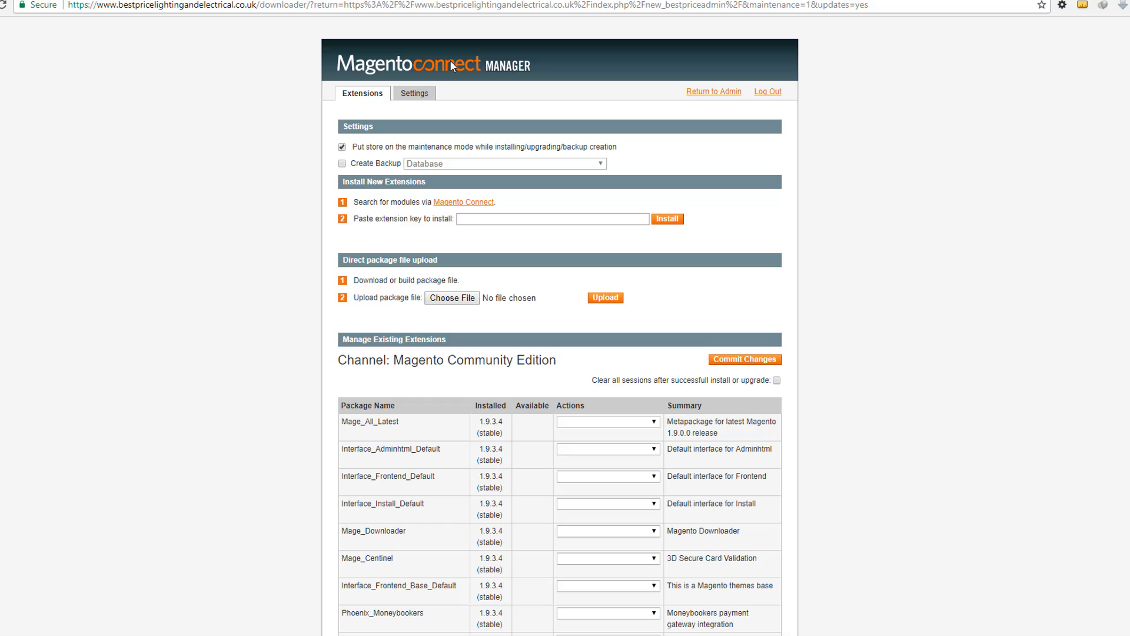
{"action": "mouse_move", "coordinate": [521, 71]}
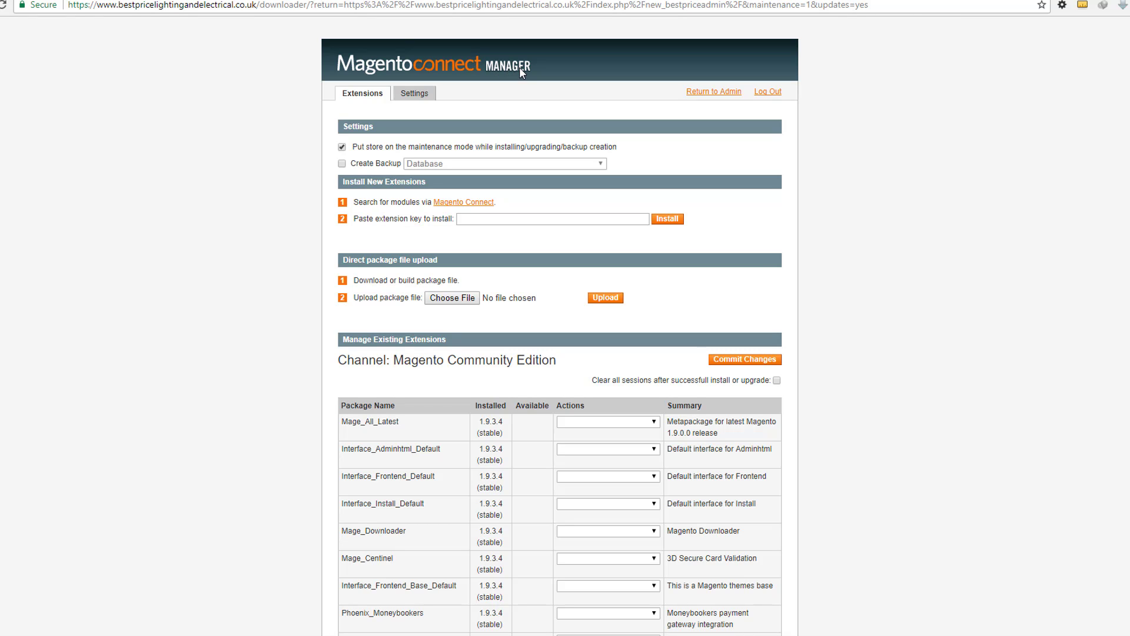
{"action": "mouse_move", "coordinate": [514, 116]}
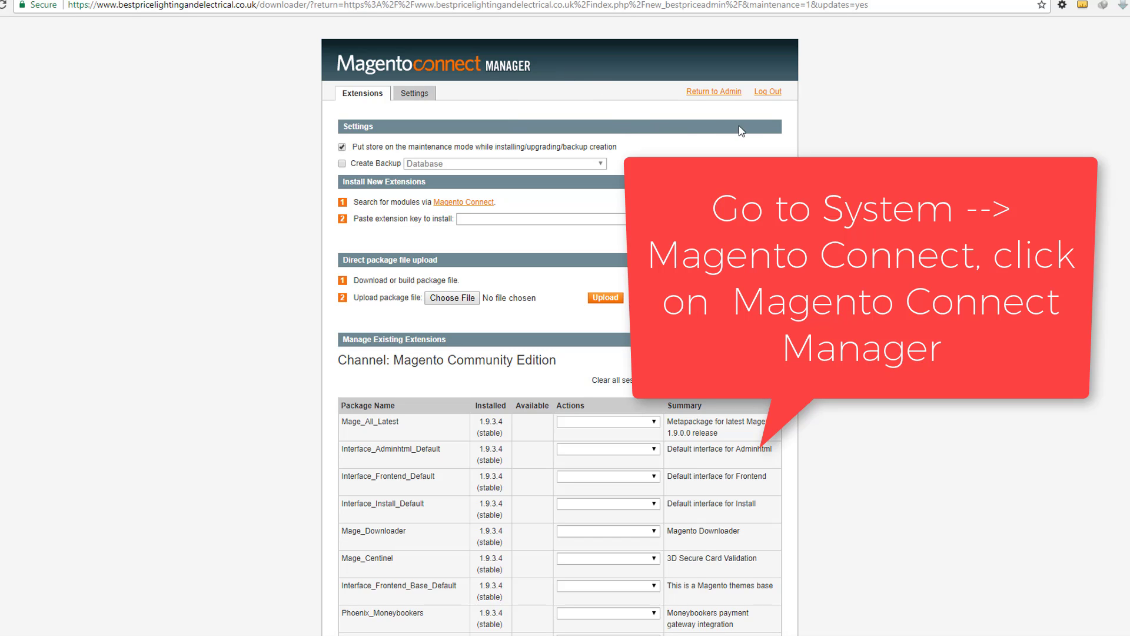
{"action": "scroll", "scroll_direction": "down", "scroll_amount": 3}
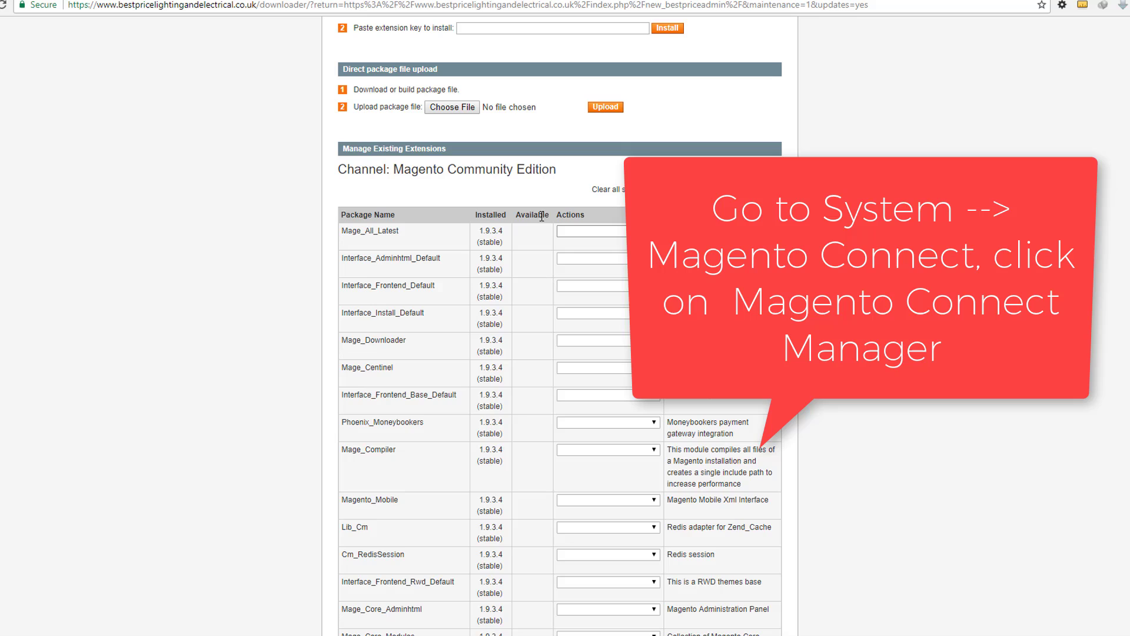
{"action": "mouse_move", "coordinate": [579, 242]}
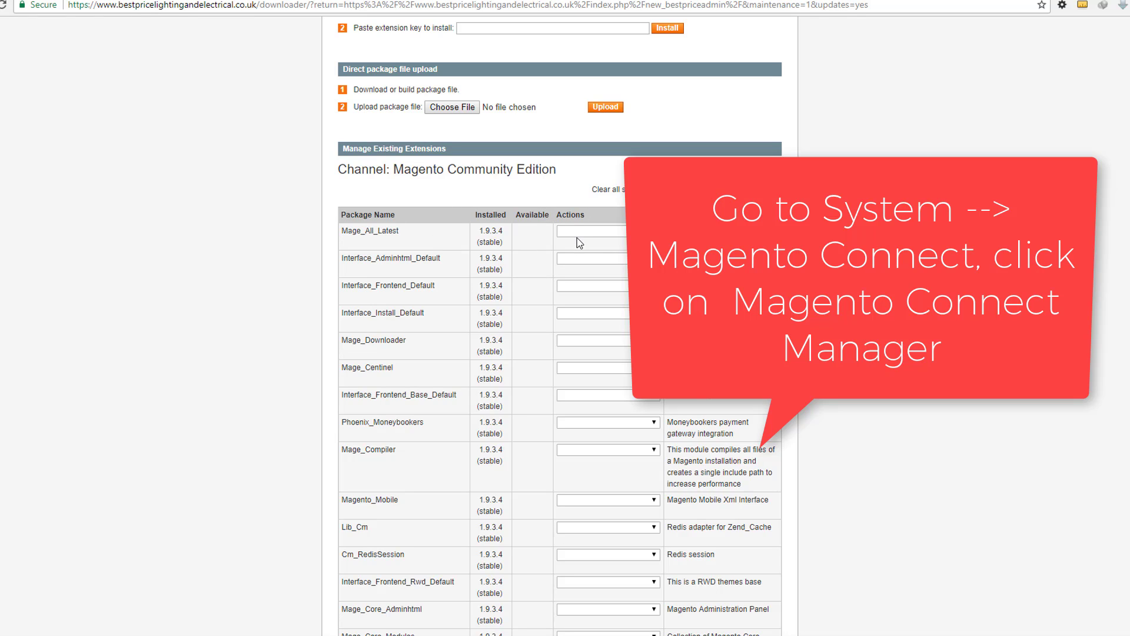
{"action": "left_click", "coordinate": [591, 231]}
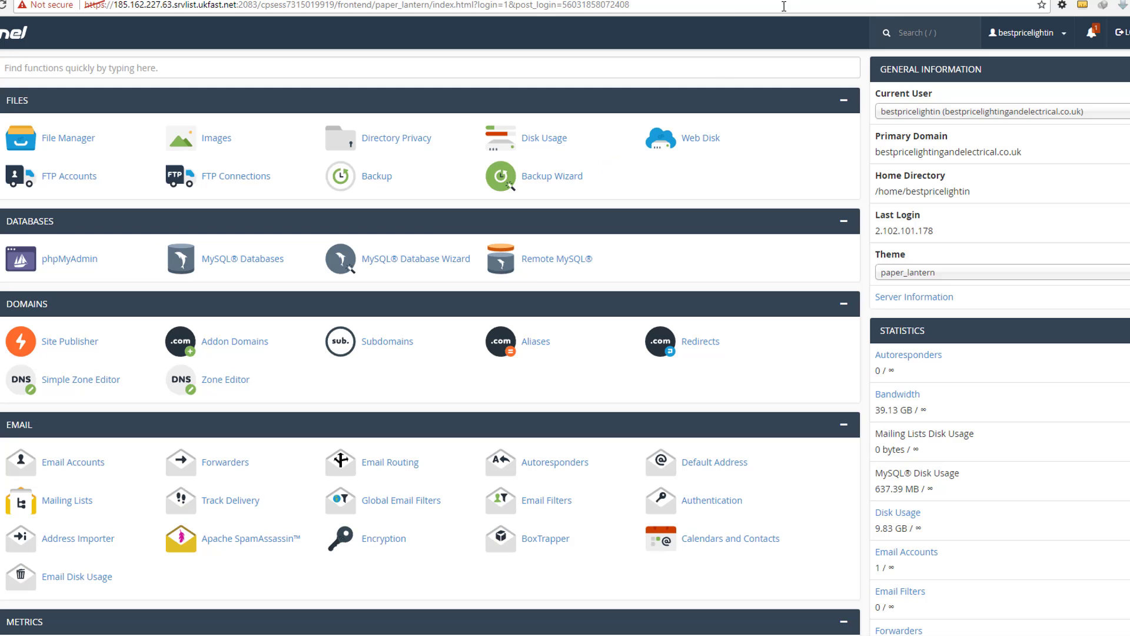
- Open cPanel File Manager at the home directory
{"action": "left_click", "coordinate": [67, 138]}
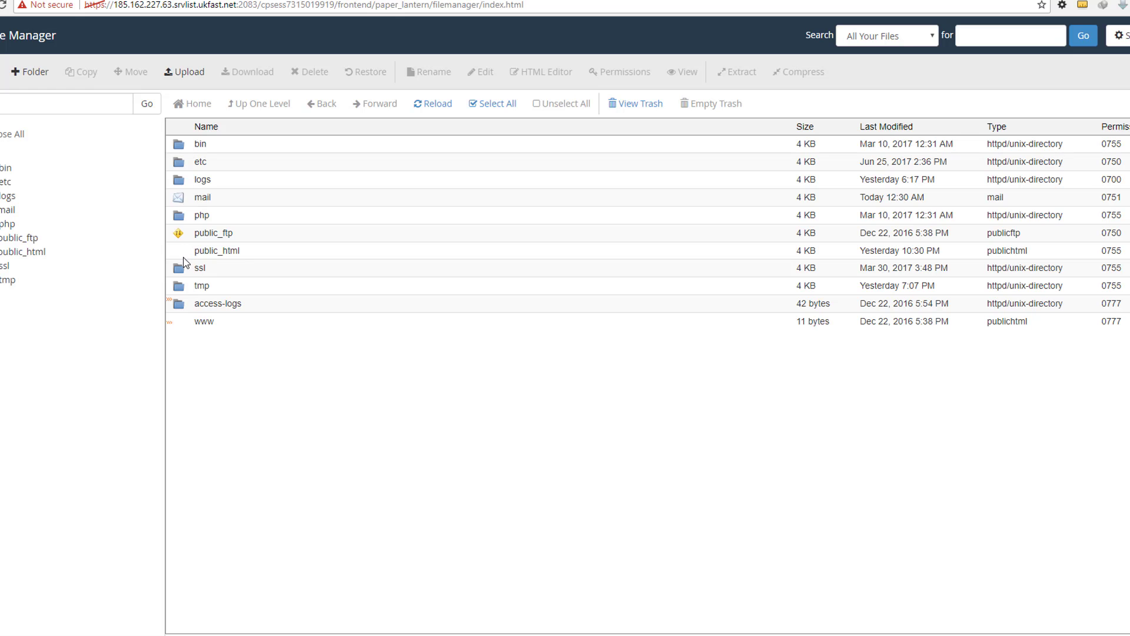
- Open public_html and select the pkginfo folder
{"action": "double_click", "coordinate": [216, 250]}
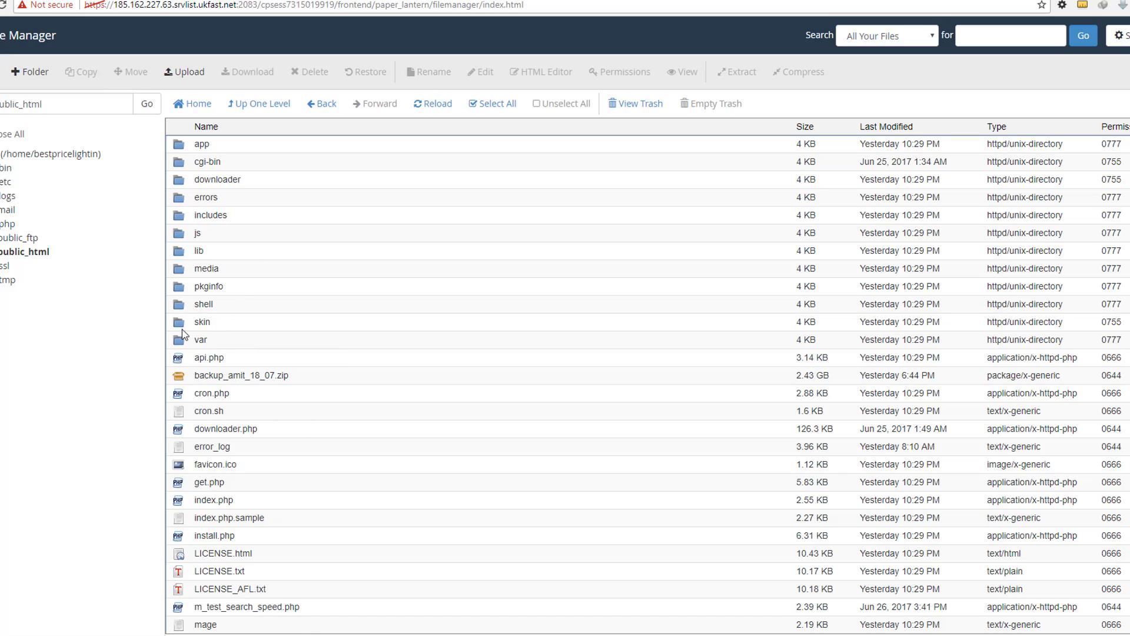
{"action": "left_click", "coordinate": [209, 286]}
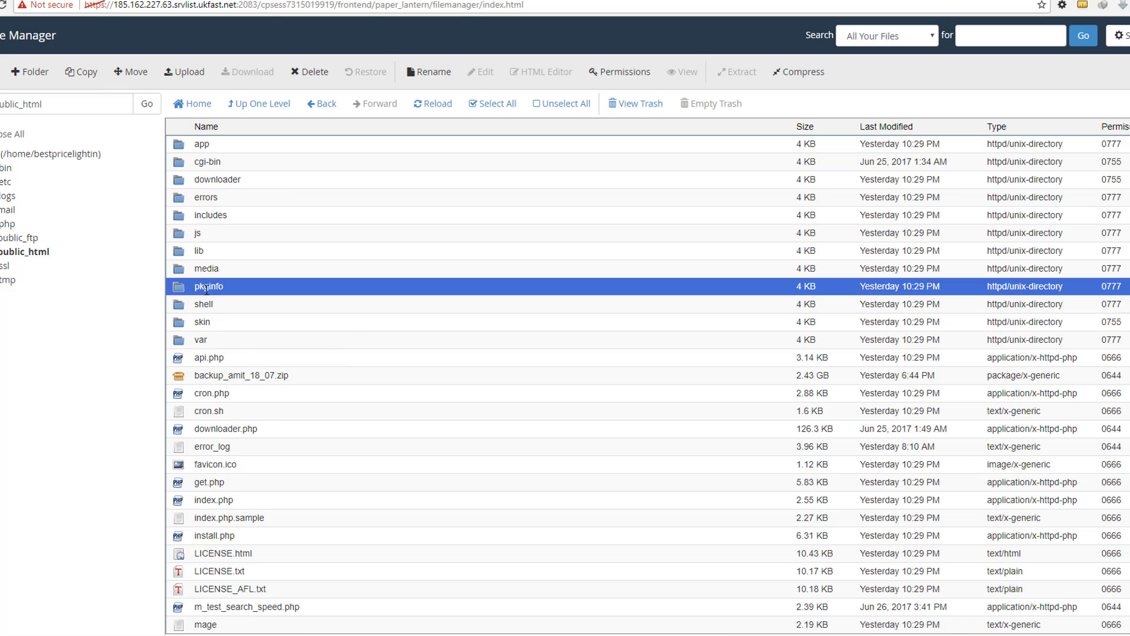
{"action": "mouse_move", "coordinate": [209, 286]}
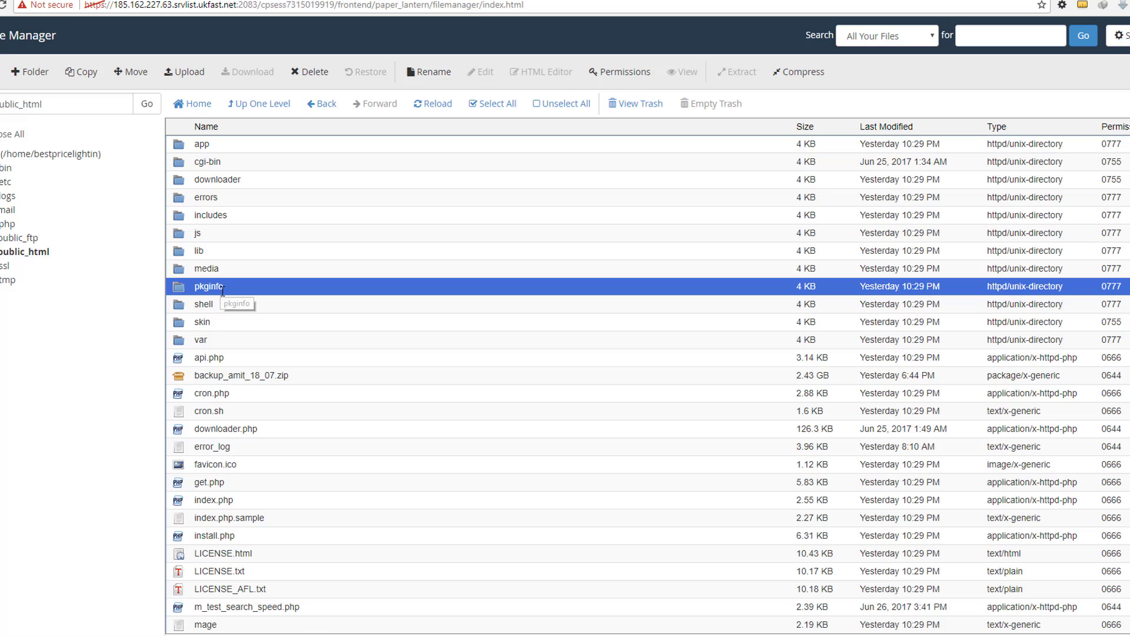
{"action": "left_click", "coordinate": [209, 286]}
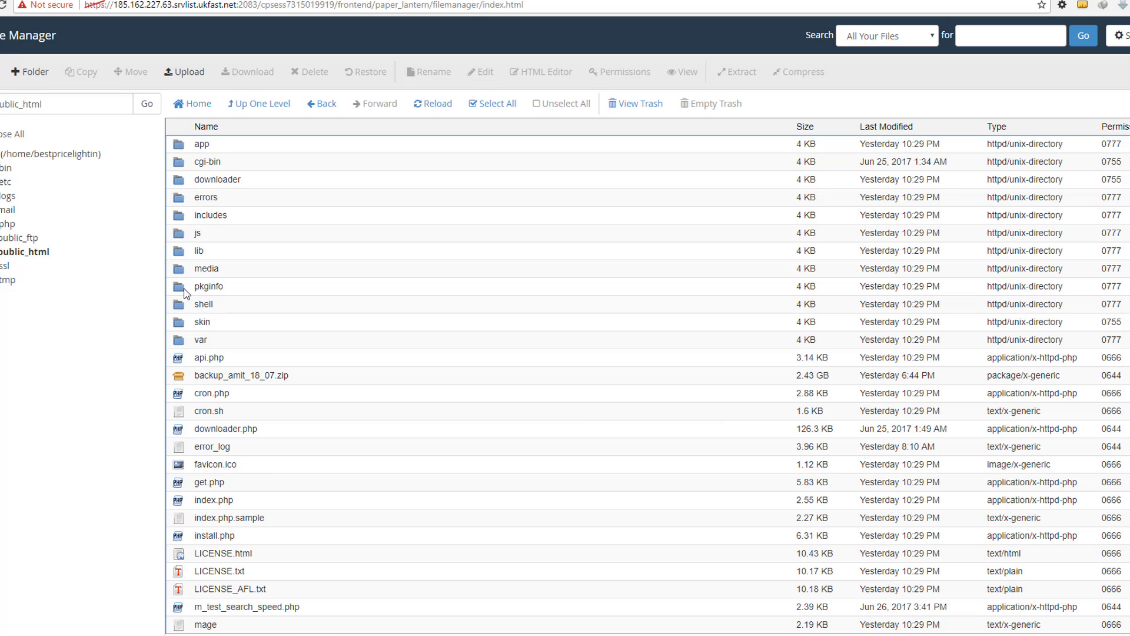
- Open pkginfo and bring up, then close, the Rename dialog for Mage_All_Latest.txt
{"action": "double_click", "coordinate": [208, 286]}
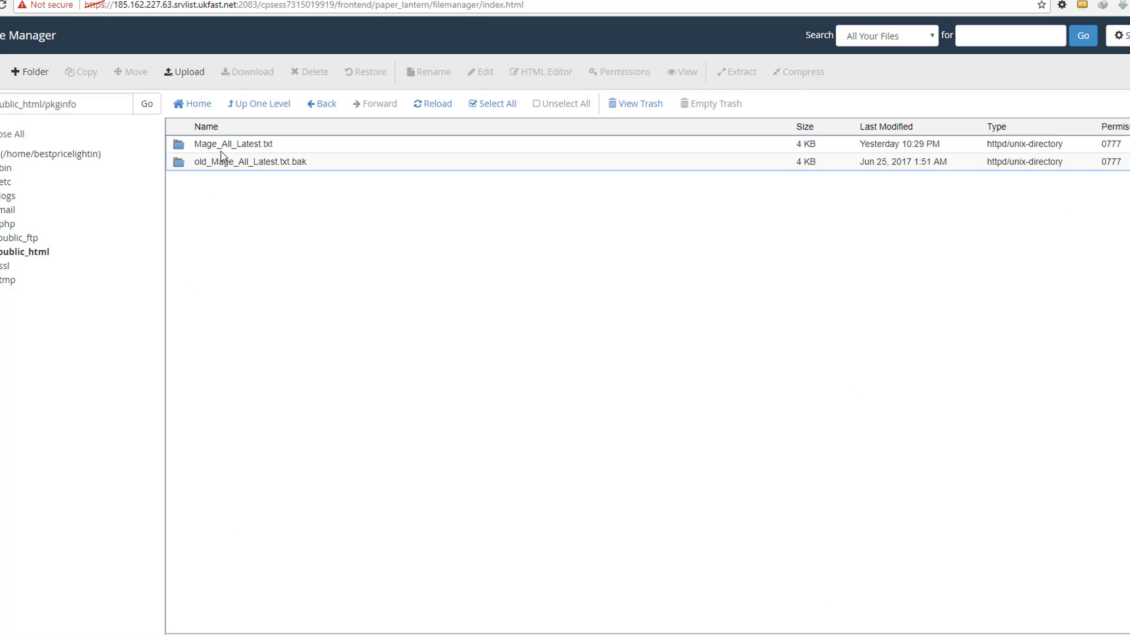
{"action": "left_click", "coordinate": [233, 144]}
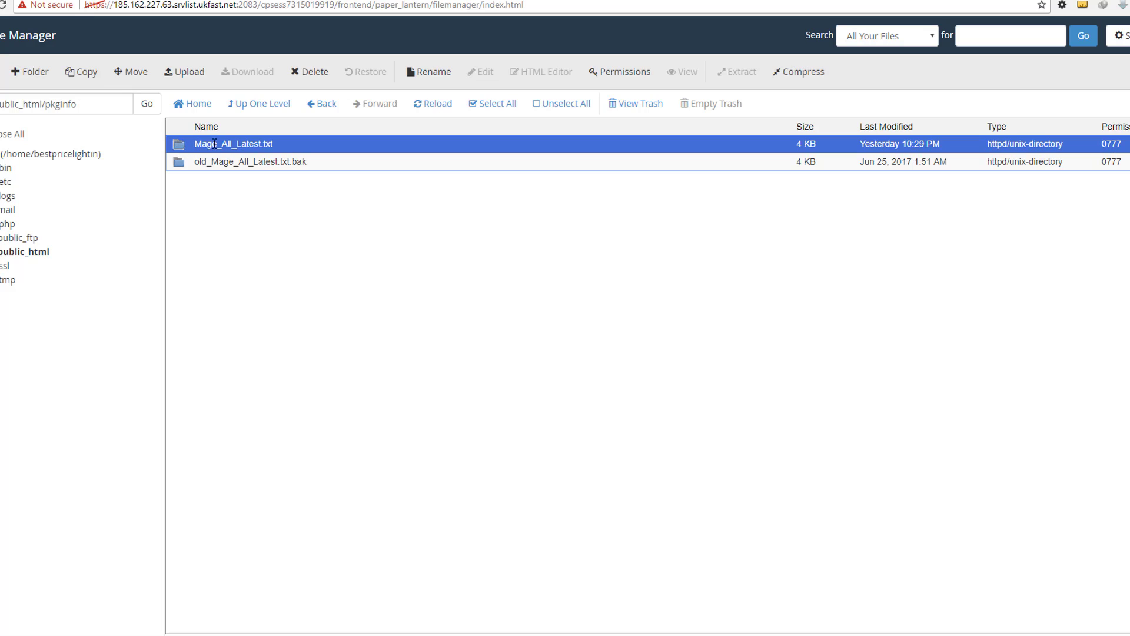
{"action": "right_click", "coordinate": [232, 143]}
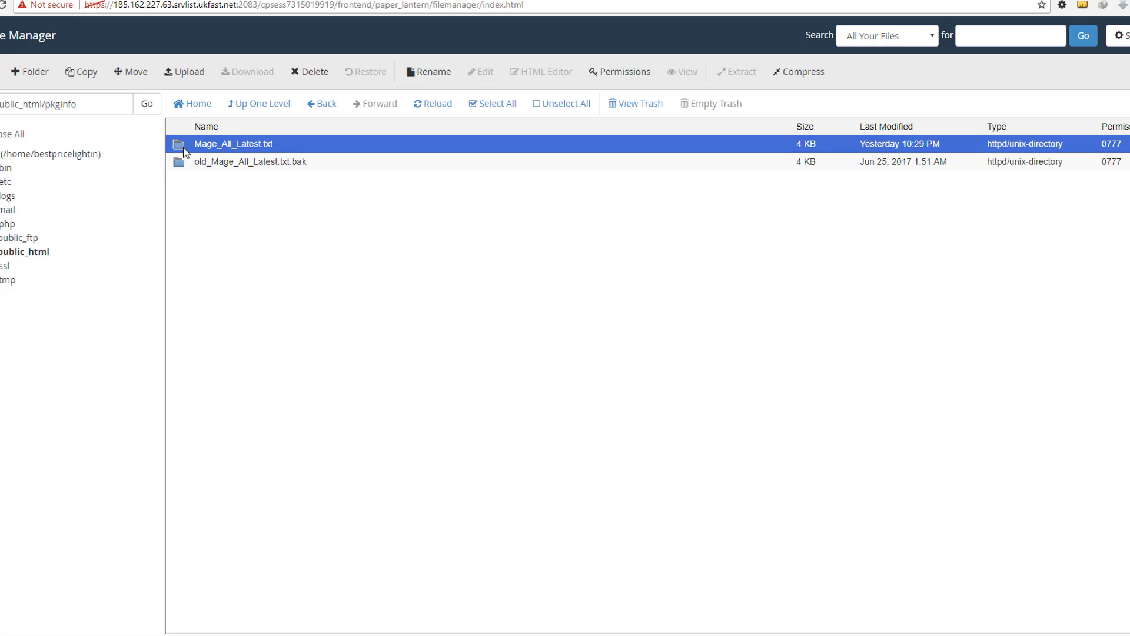
{"action": "left_click", "coordinate": [429, 72]}
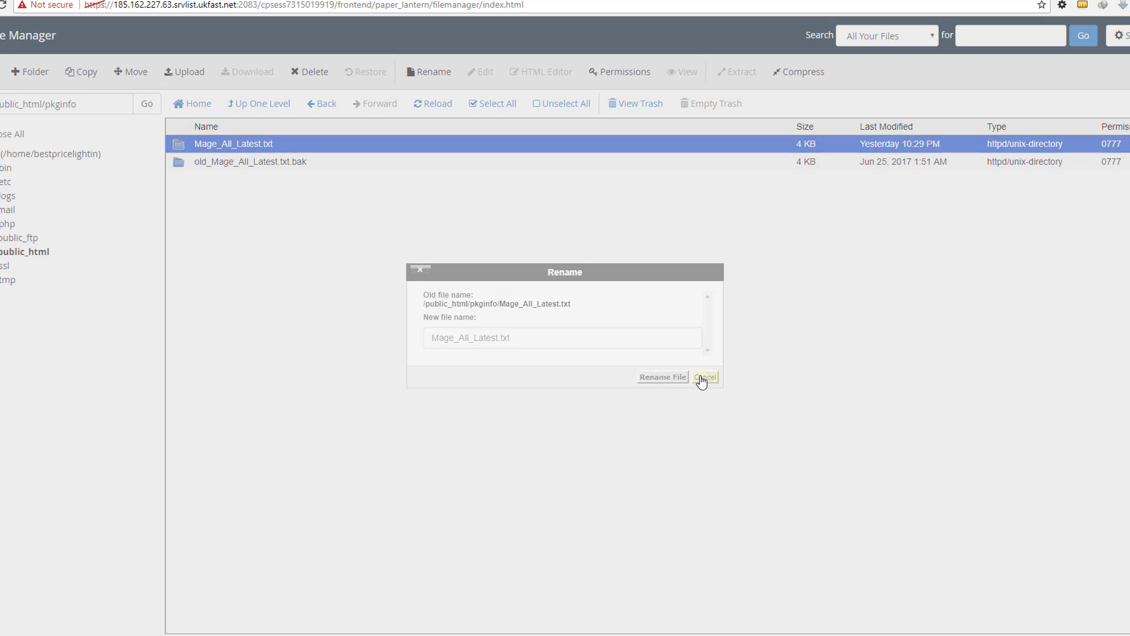
{"action": "left_click", "coordinate": [704, 376]}
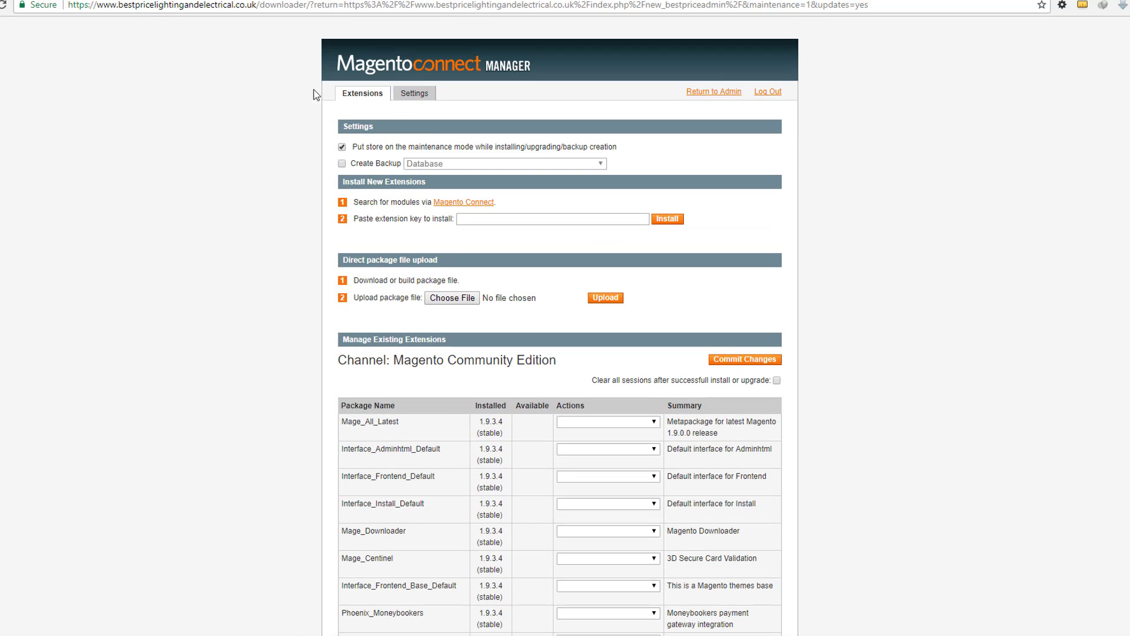
- Scroll down the extensions list headed by Mage_All_Latest 1.9.3.4 stable
{"action": "scroll", "scroll_direction": "down", "scroll_amount": 3}
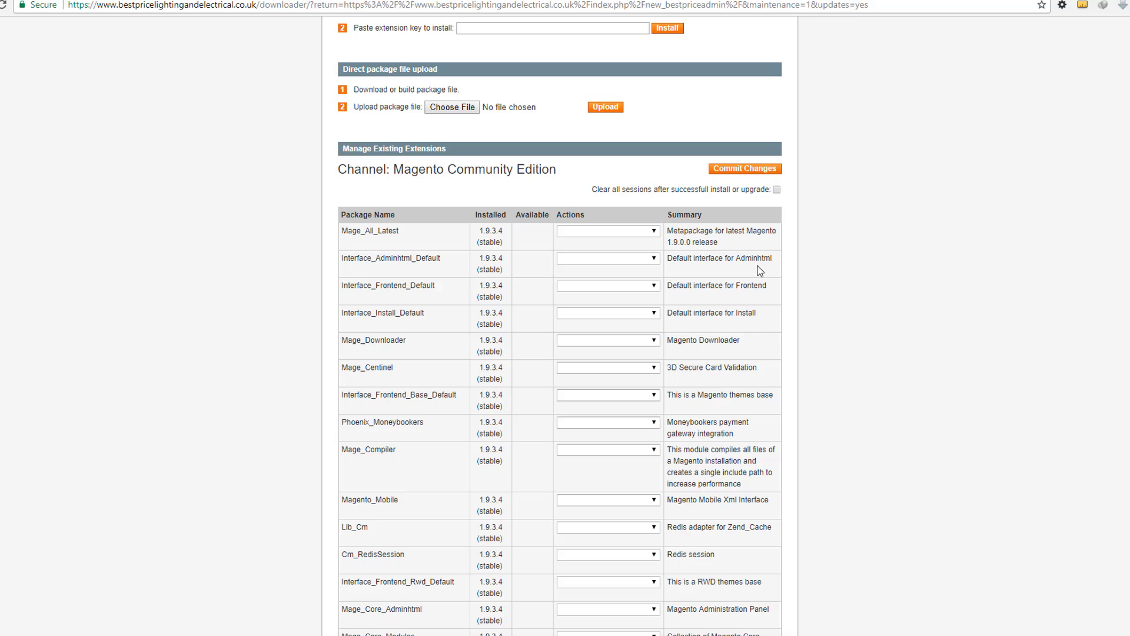
{"action": "mouse_move", "coordinate": [763, 148]}
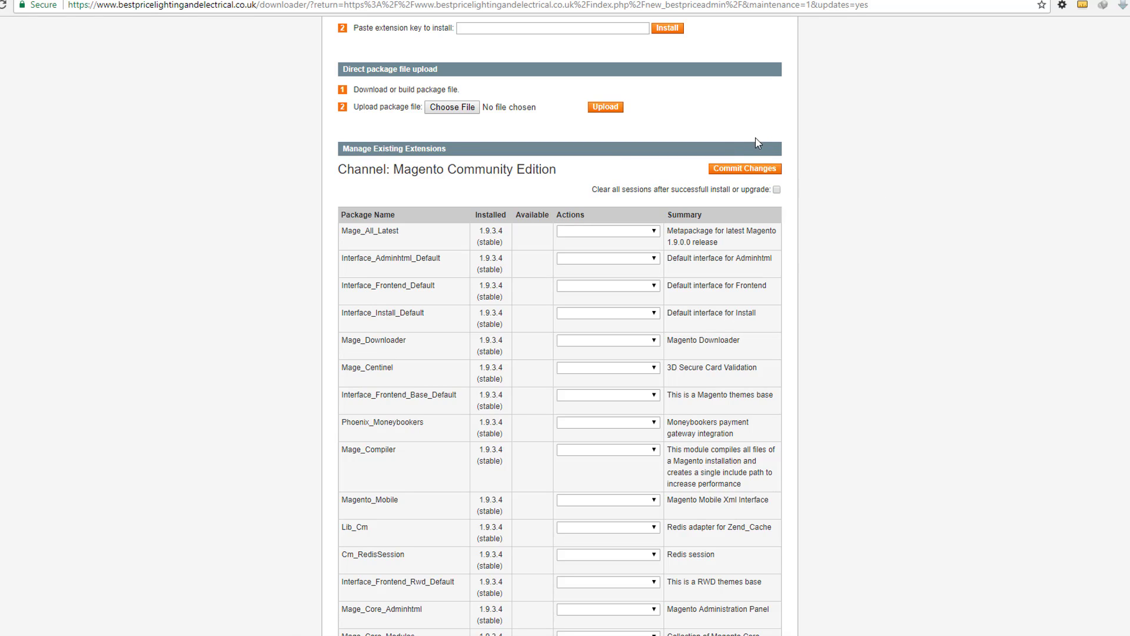
{"action": "mouse_move", "coordinate": [733, 137]}
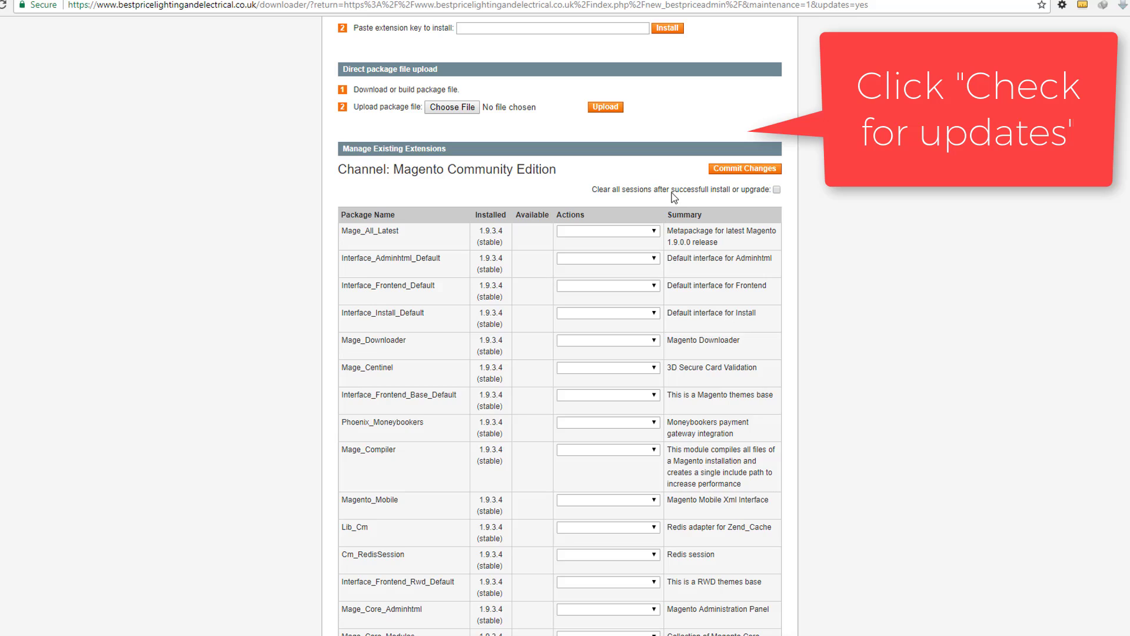
{"action": "left_click", "coordinate": [607, 231]}
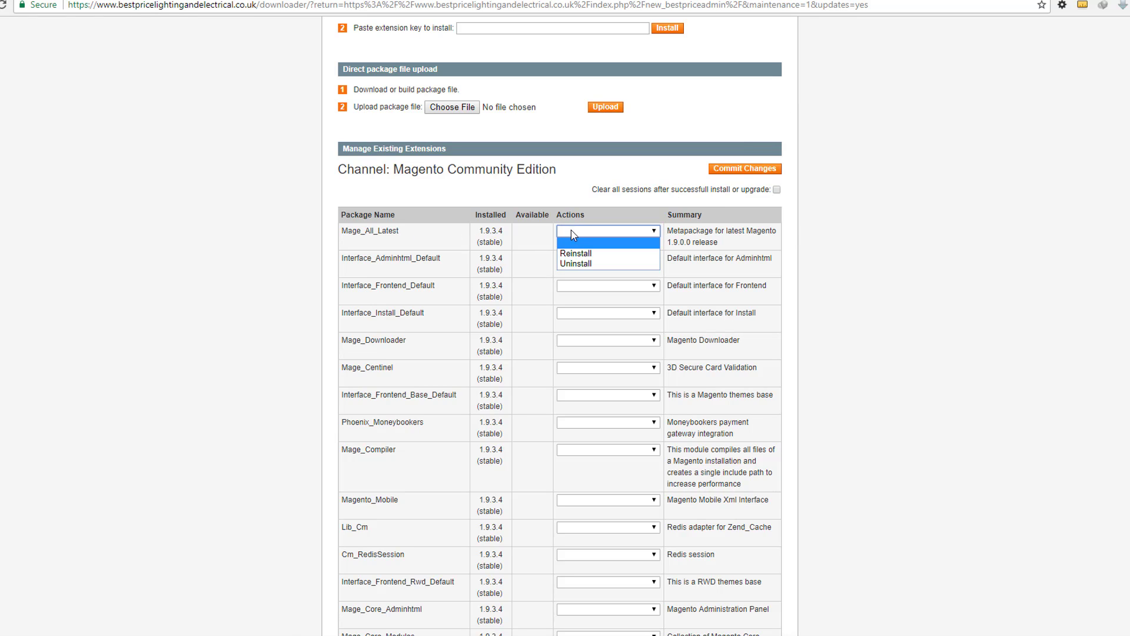
{"action": "mouse_move", "coordinate": [556, 242]}
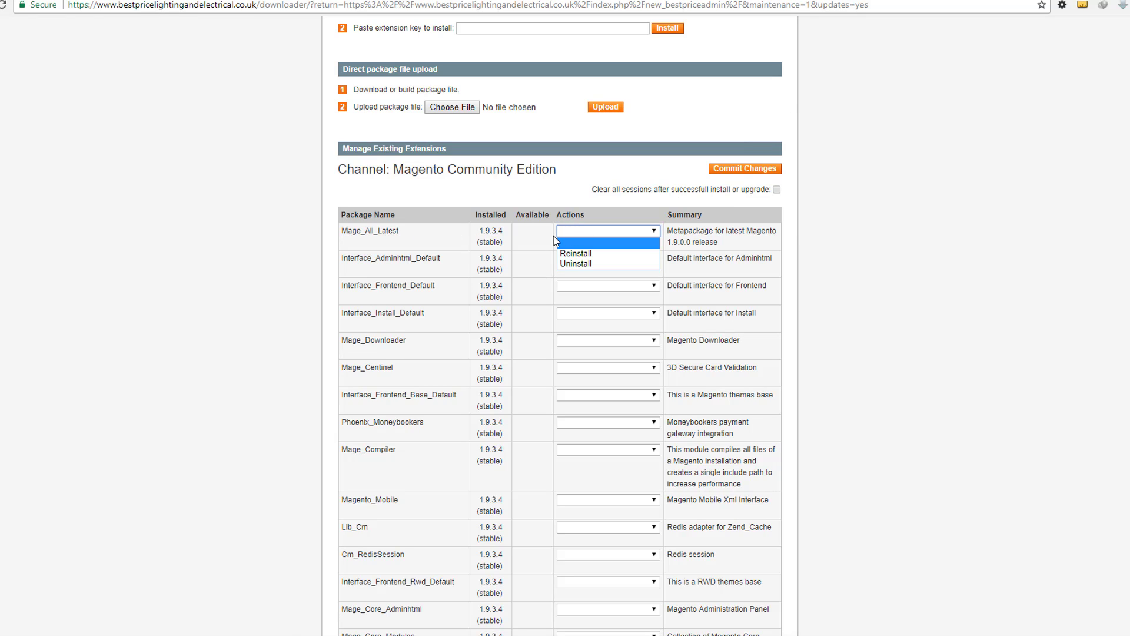
{"action": "mouse_move", "coordinate": [556, 260]}
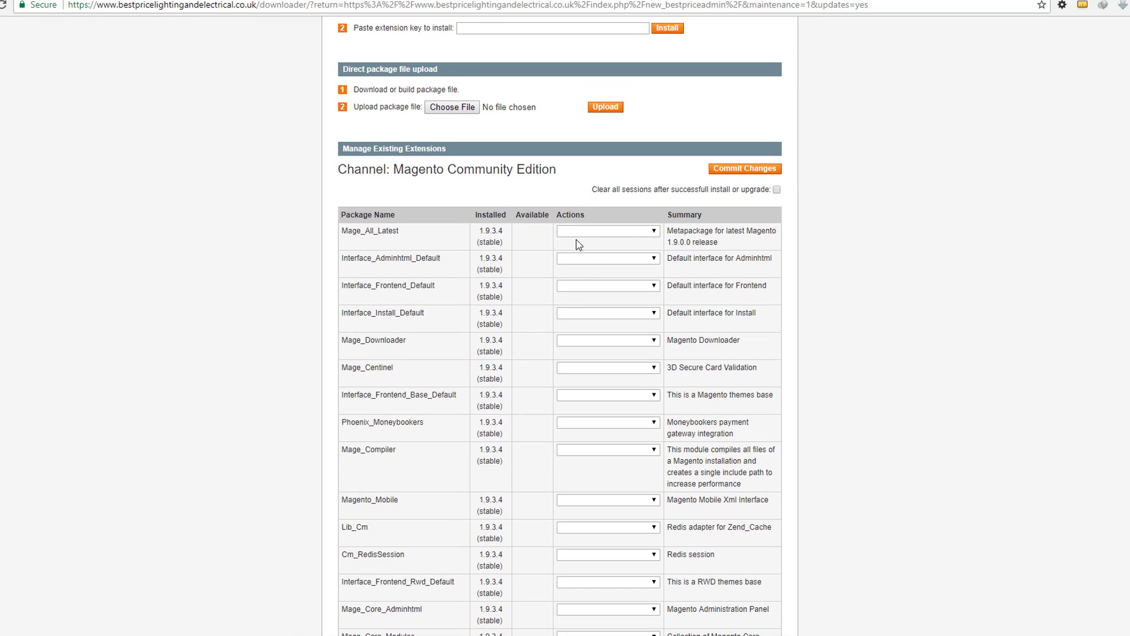
{"action": "left_click", "coordinate": [607, 230]}
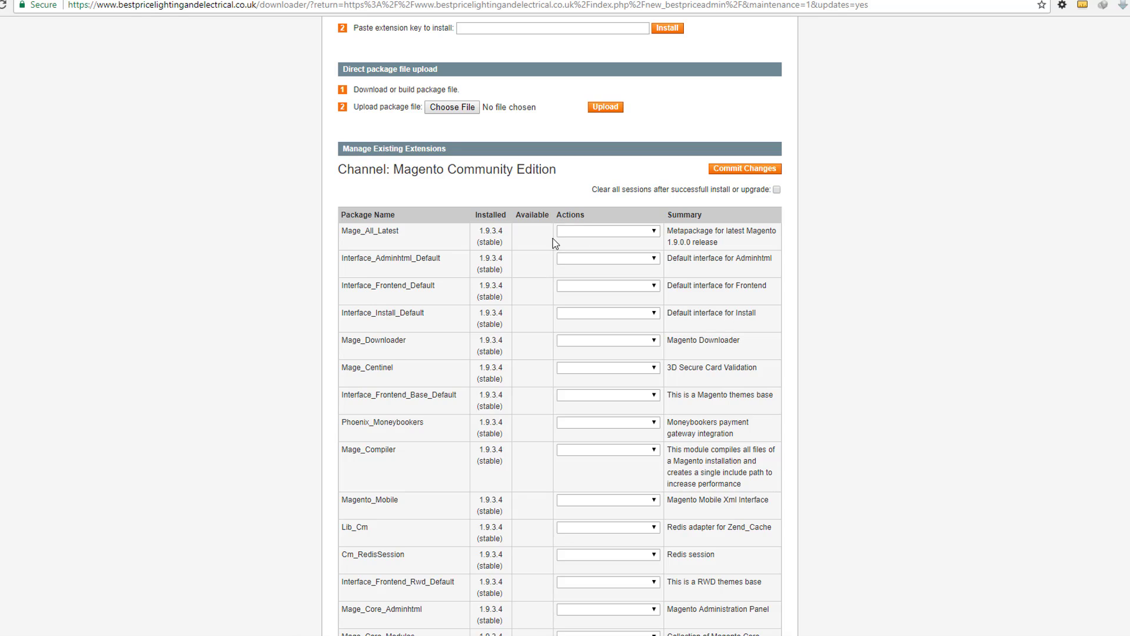
{"action": "left_click", "coordinate": [607, 230]}
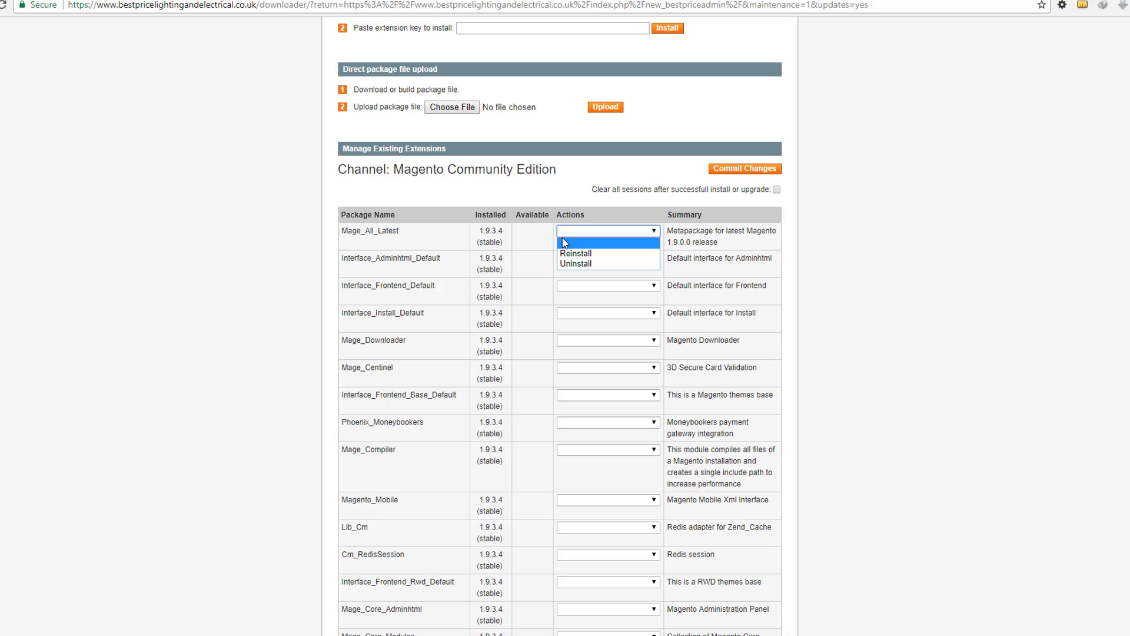
{"action": "mouse_move", "coordinate": [576, 242]}
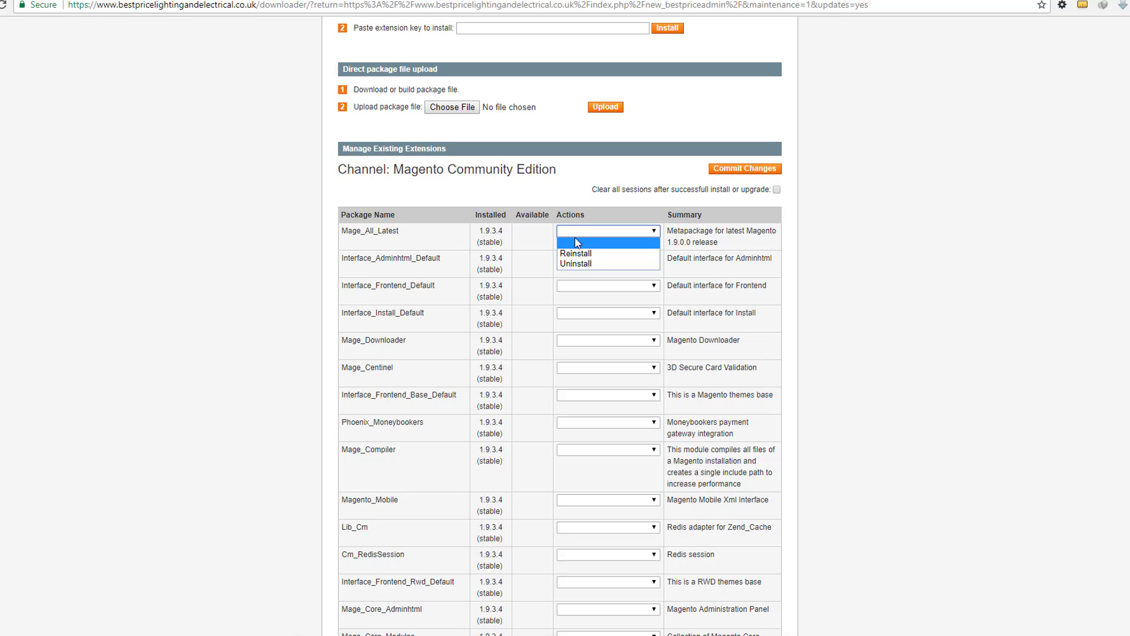
{"action": "mouse_move", "coordinate": [584, 243]}
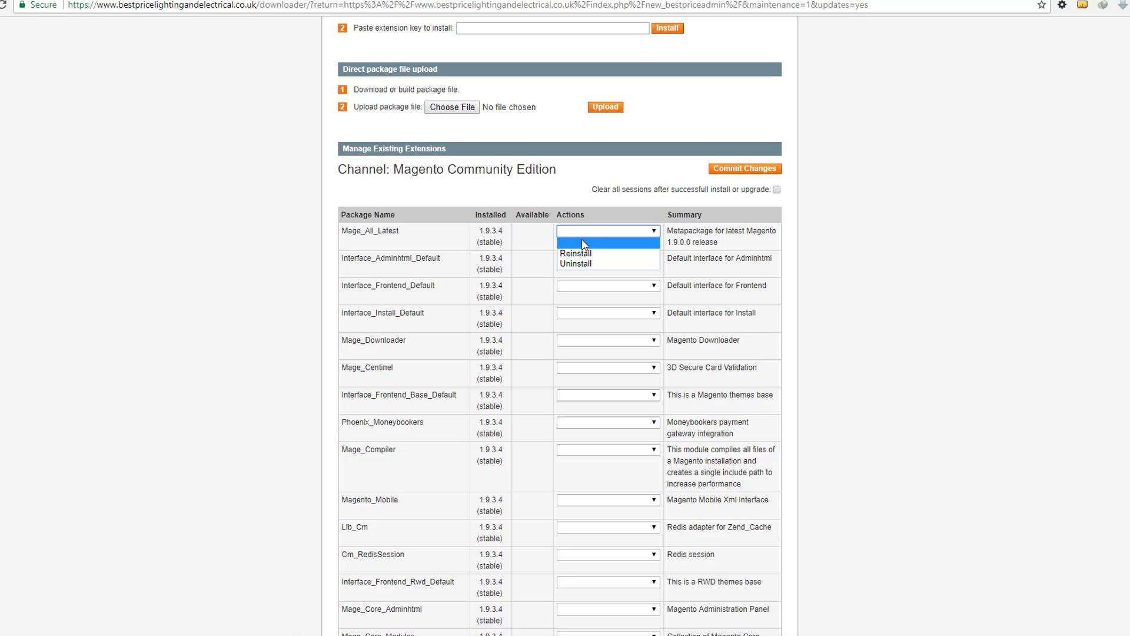
{"action": "scroll", "scroll_direction": "down", "scroll_amount": 3}
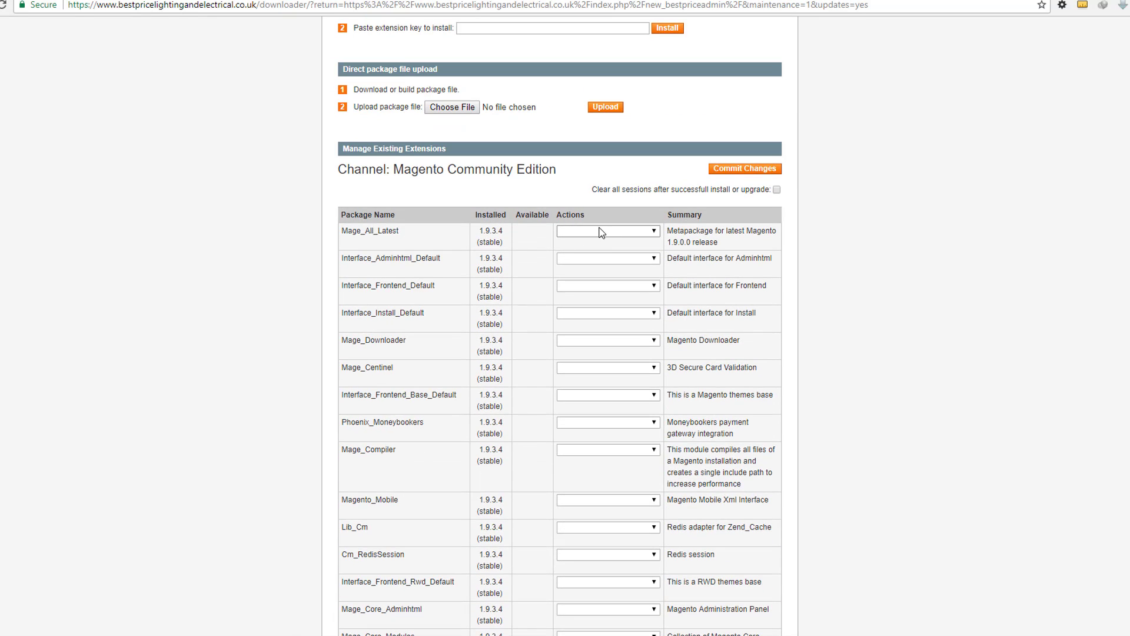
{"action": "scroll", "scroll_direction": "down", "scroll_amount": 3}
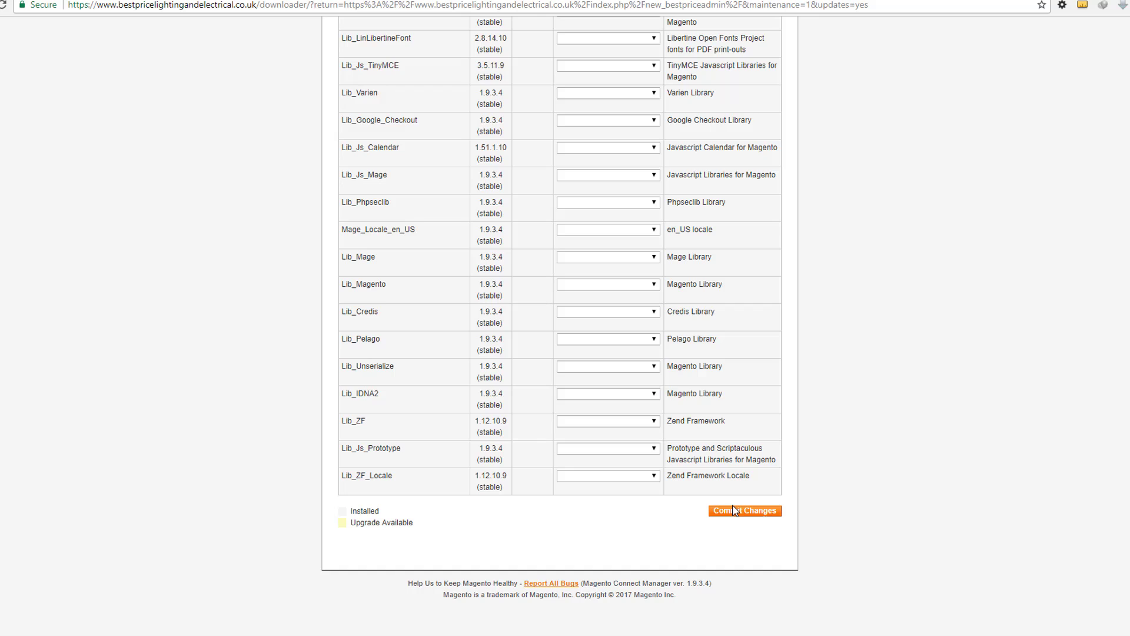
{"action": "mouse_move", "coordinate": [469, 546]}
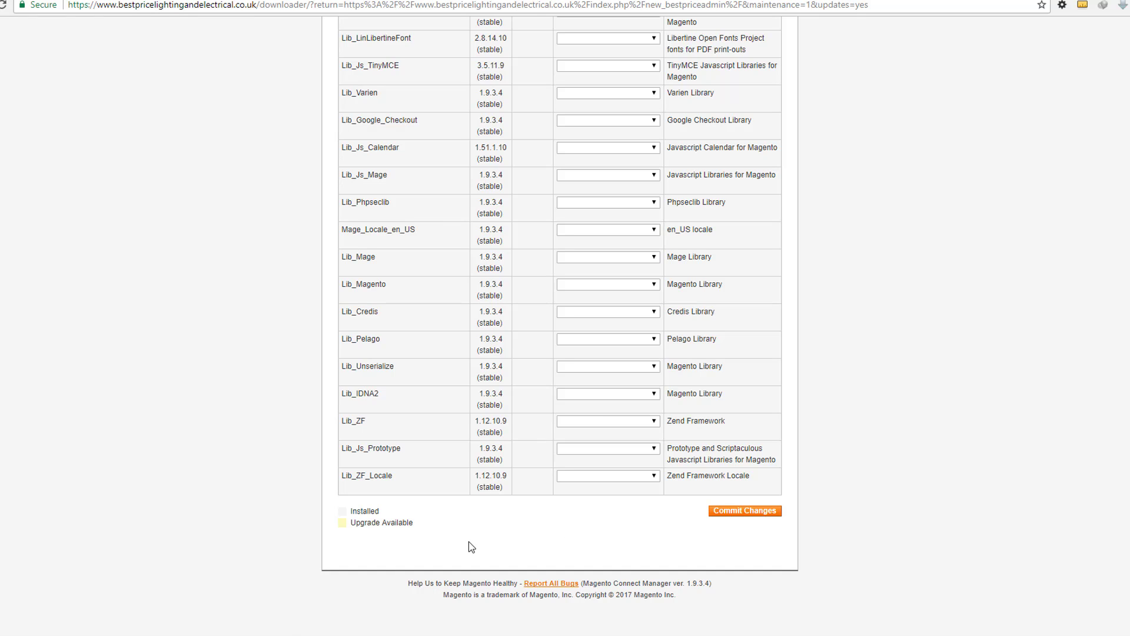
{"action": "mouse_move", "coordinate": [639, 594]}
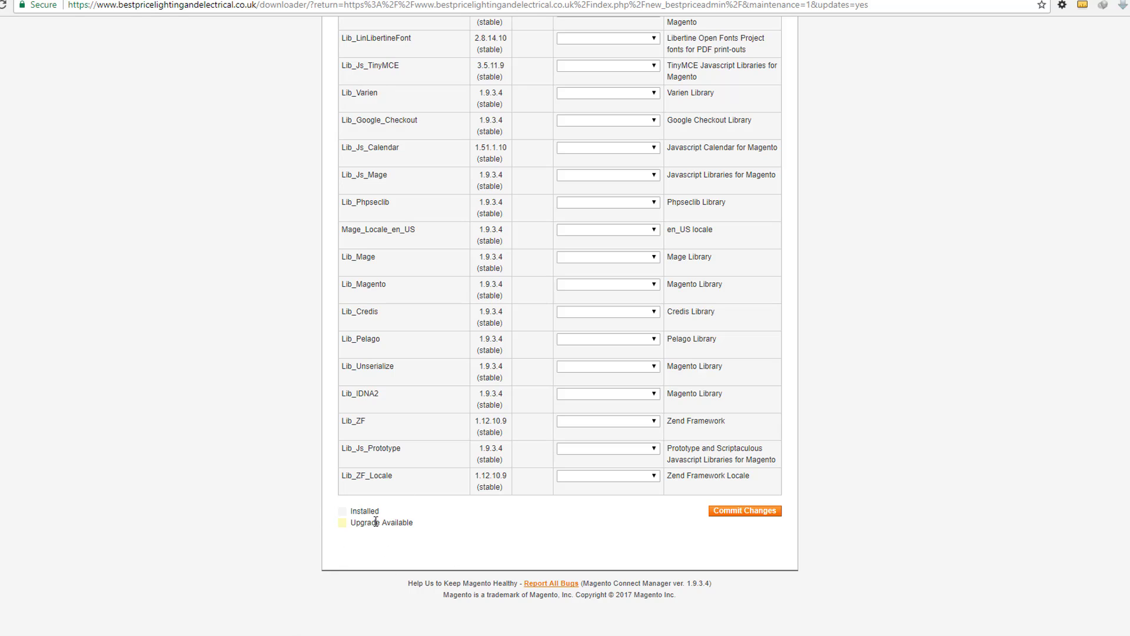
{"action": "mouse_move", "coordinate": [434, 517]}
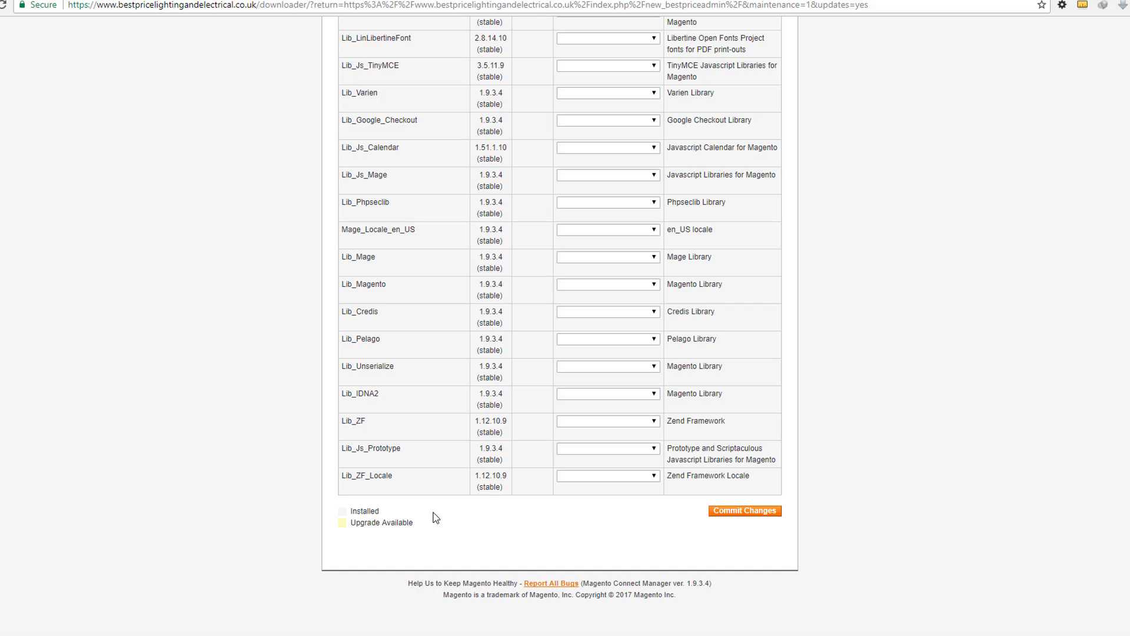
{"action": "mouse_move", "coordinate": [457, 524]}
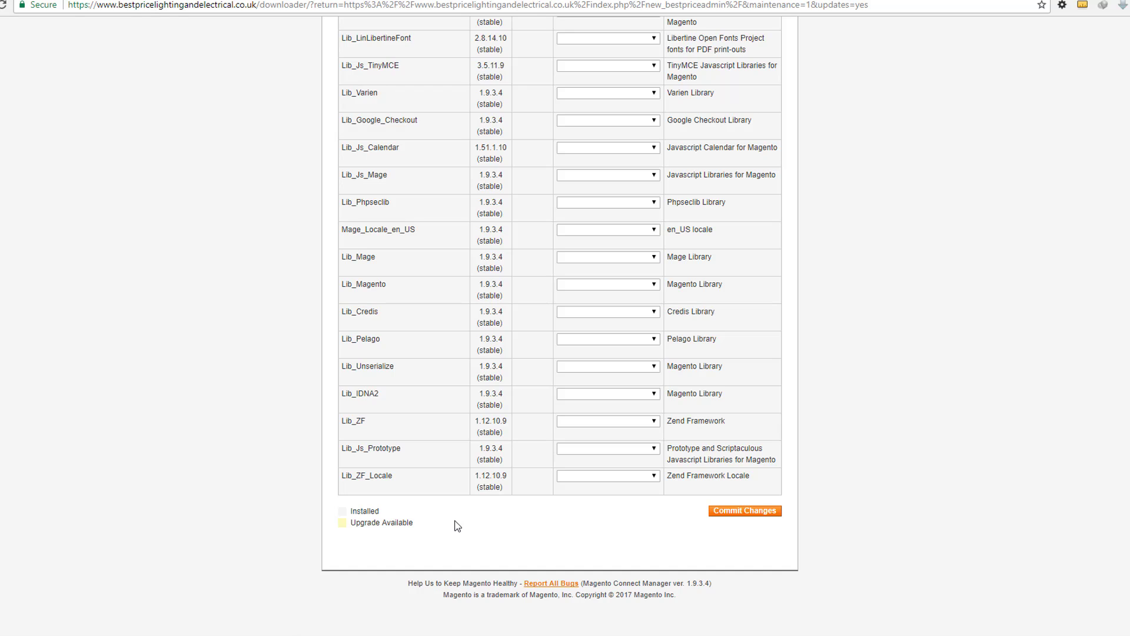
{"action": "mouse_move", "coordinate": [507, 524]}
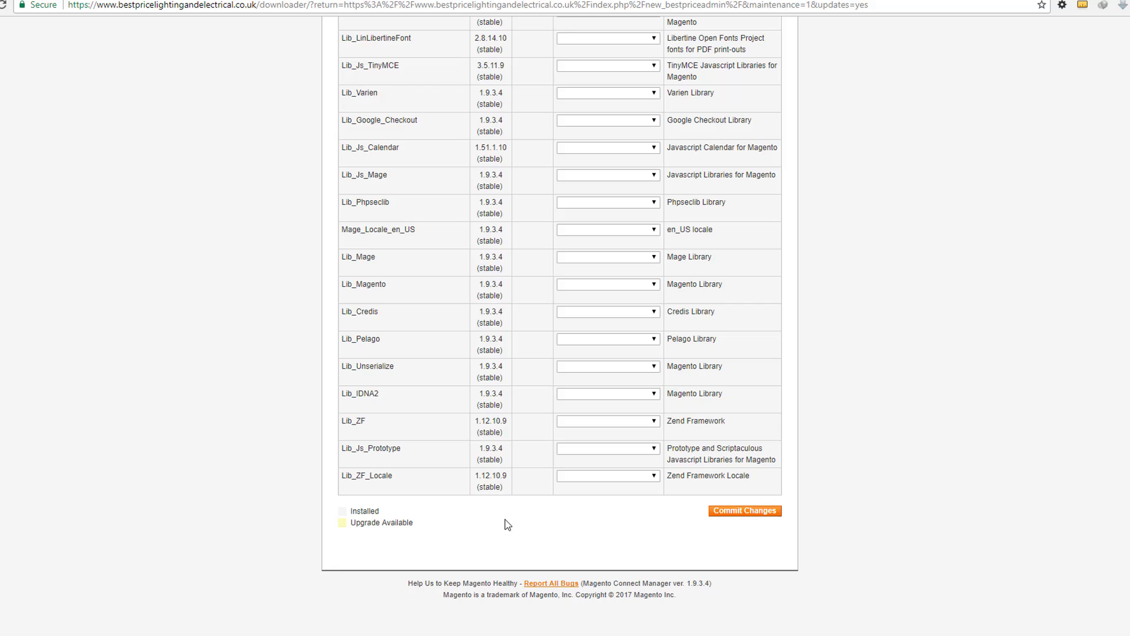
{"action": "mouse_move", "coordinate": [501, 524]}
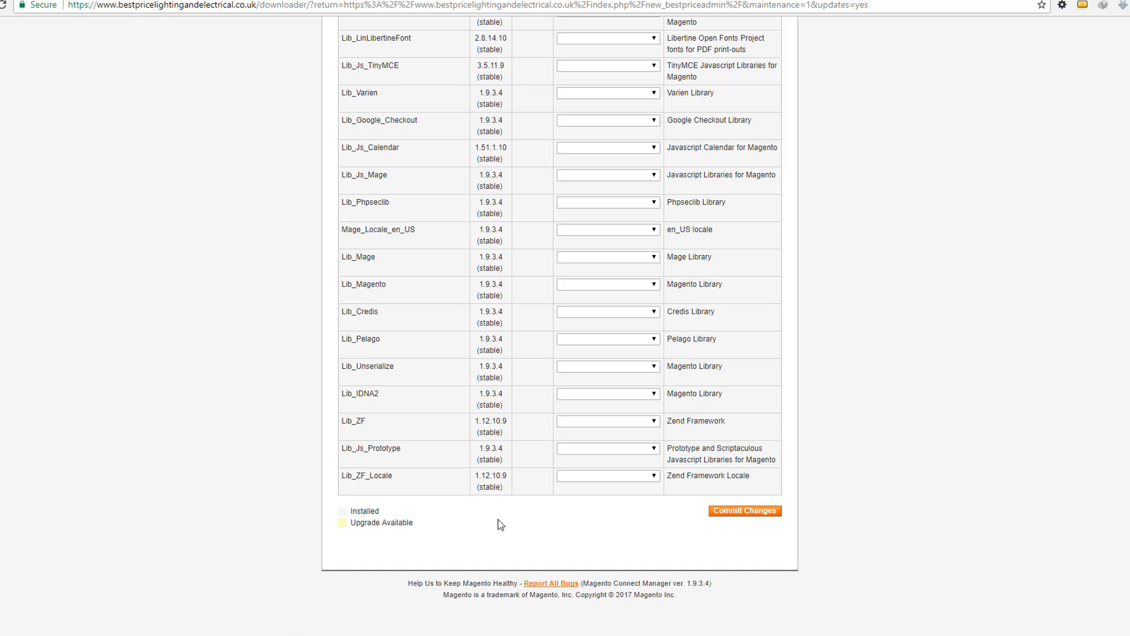
{"action": "mouse_move", "coordinate": [690, 597]}
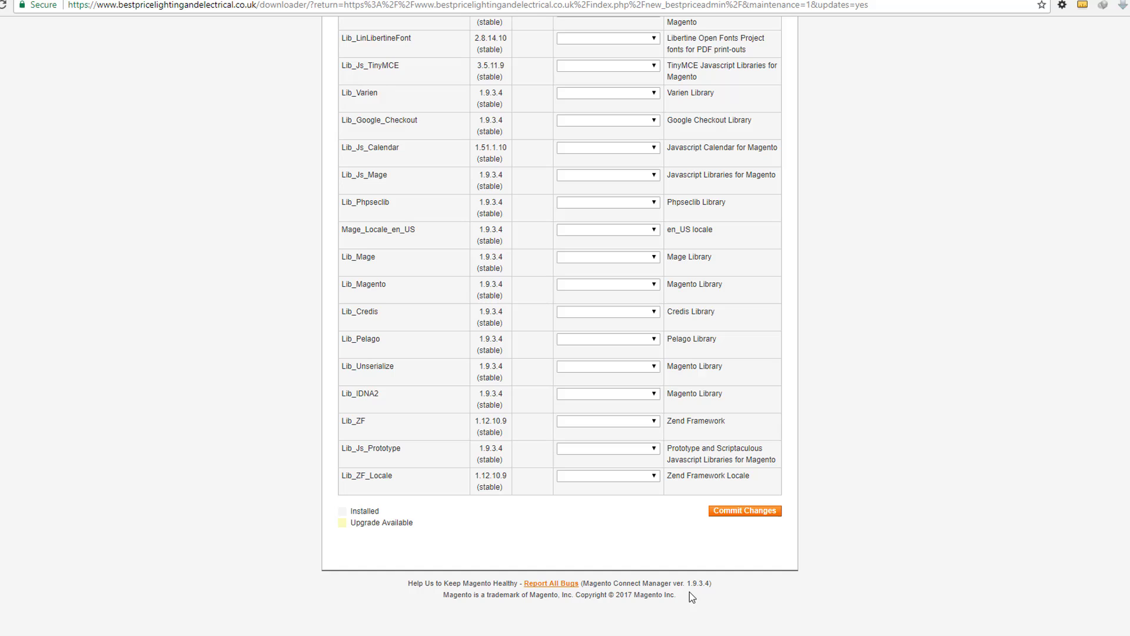
{"action": "double_click", "coordinate": [696, 583]}
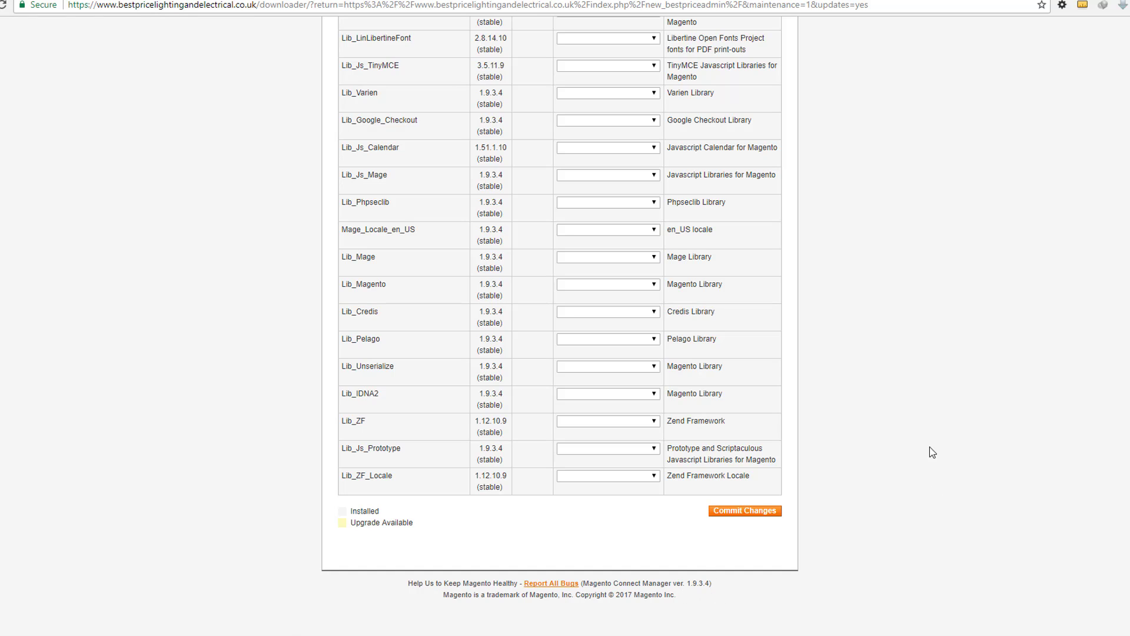
{"action": "mouse_move", "coordinate": [925, 422]}
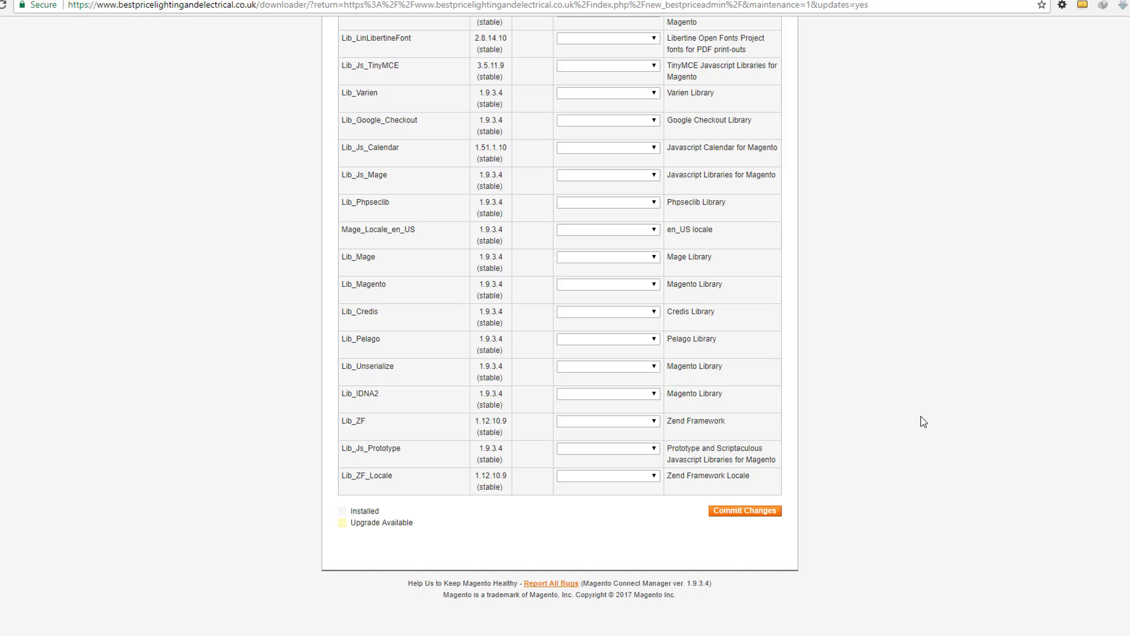
{"action": "mouse_move", "coordinate": [919, 373]}
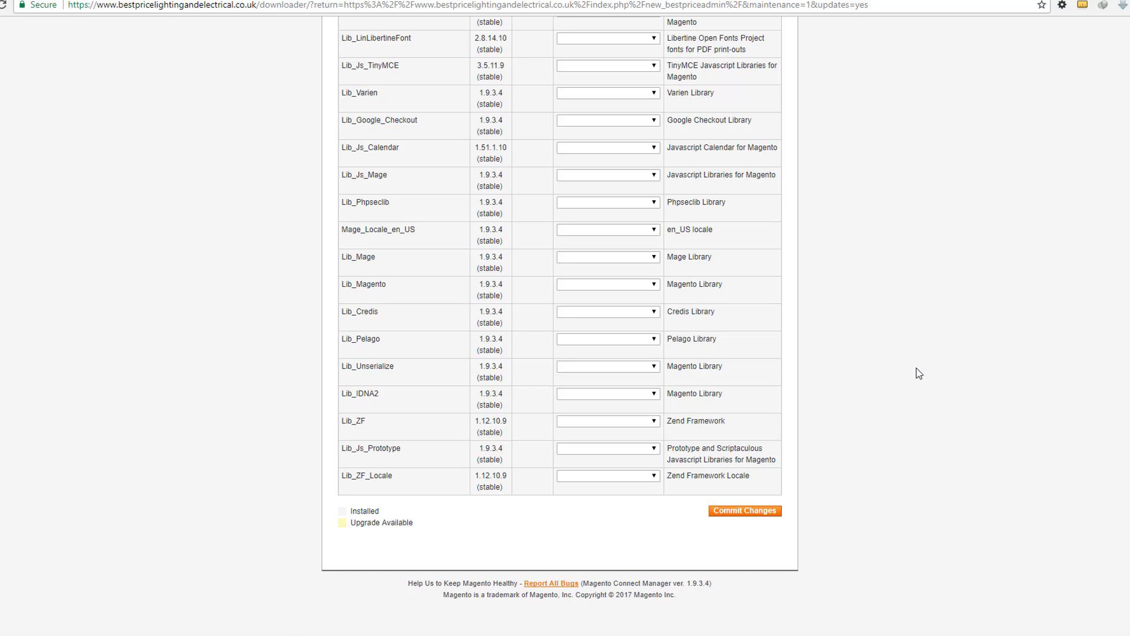